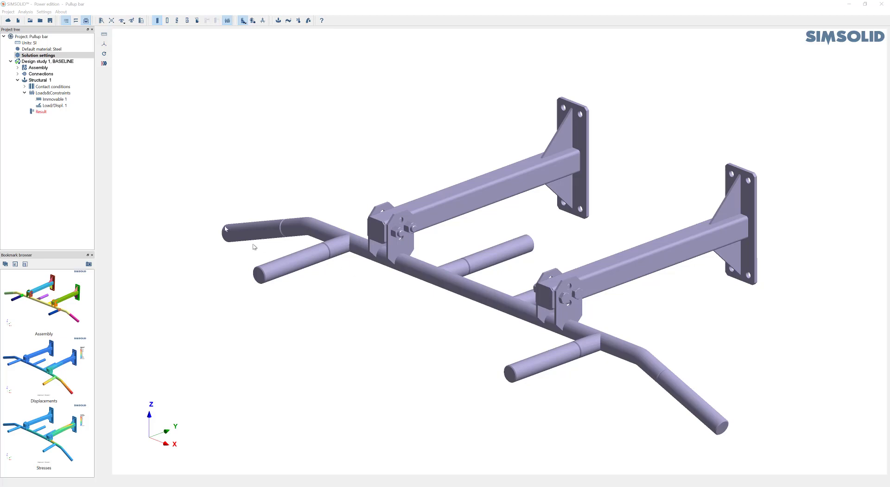
mouse_move(231, 182)
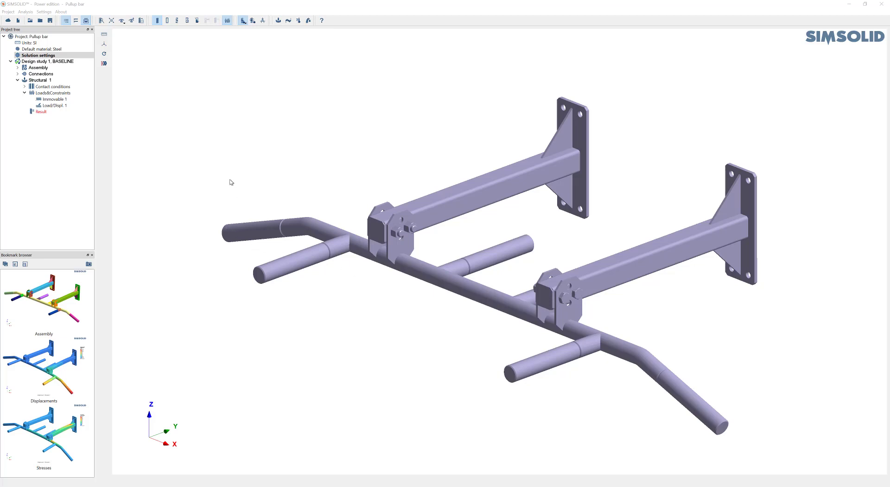
mouse_move(223, 203)
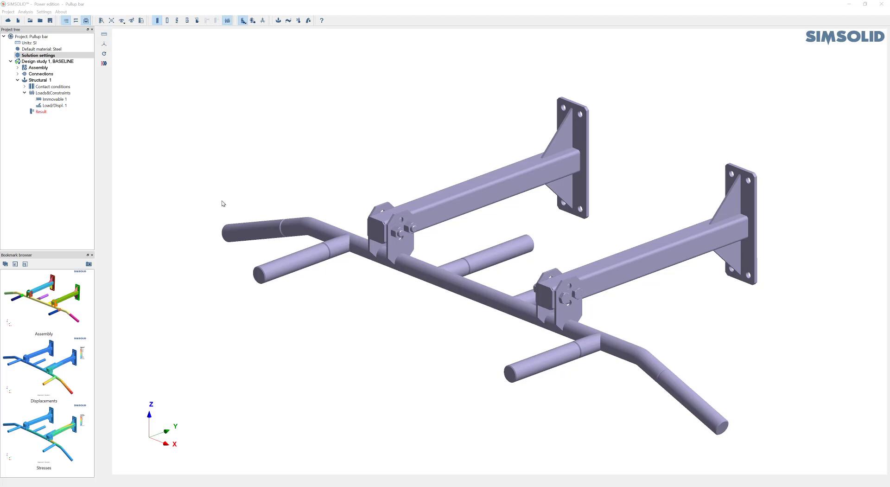
mouse_move(180, 118)
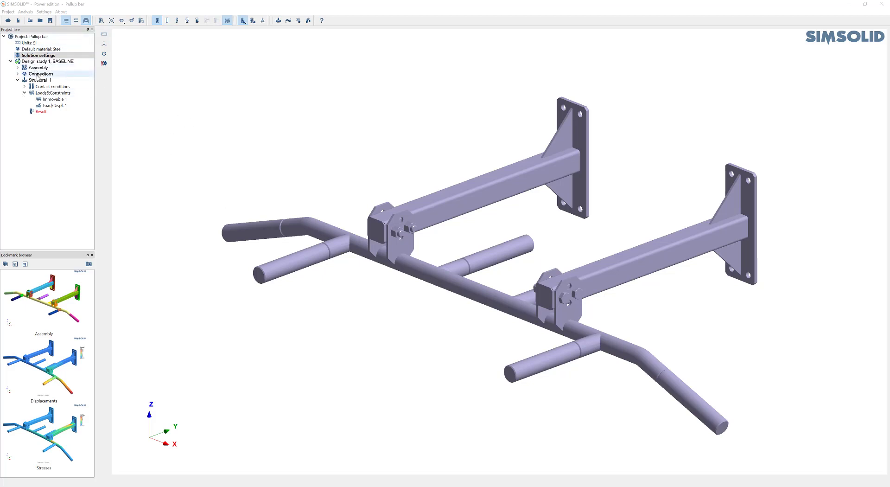
Step: Bring up the Edit option for the pull-up bar project's Solution settings
click(39, 55)
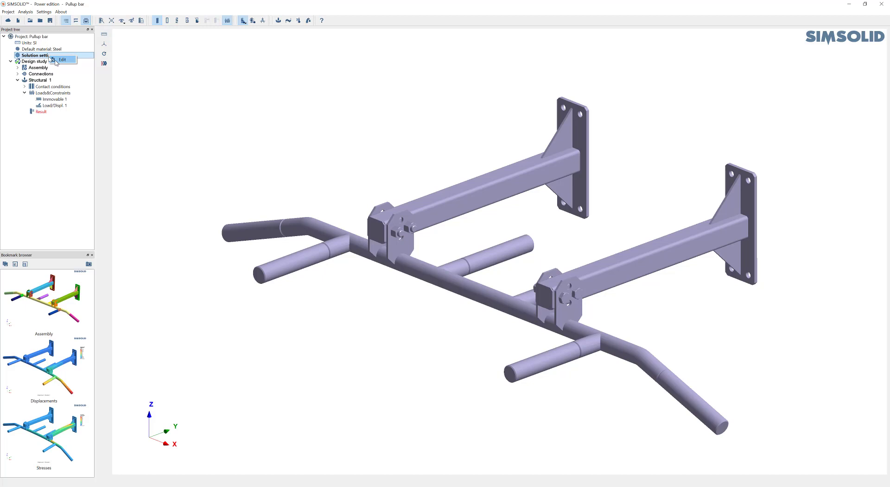
Step: Enable Adapt to features for the single Global group covering all 33 parts
click(62, 59)
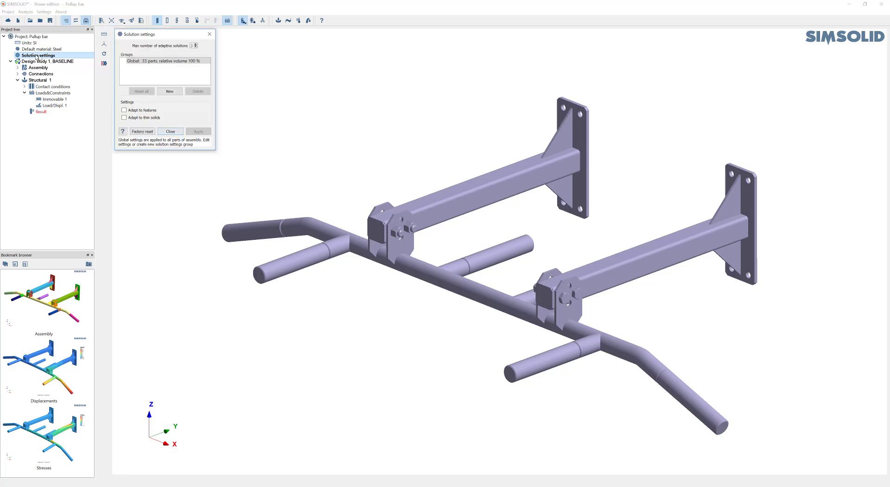
drag(142, 34, 144, 46)
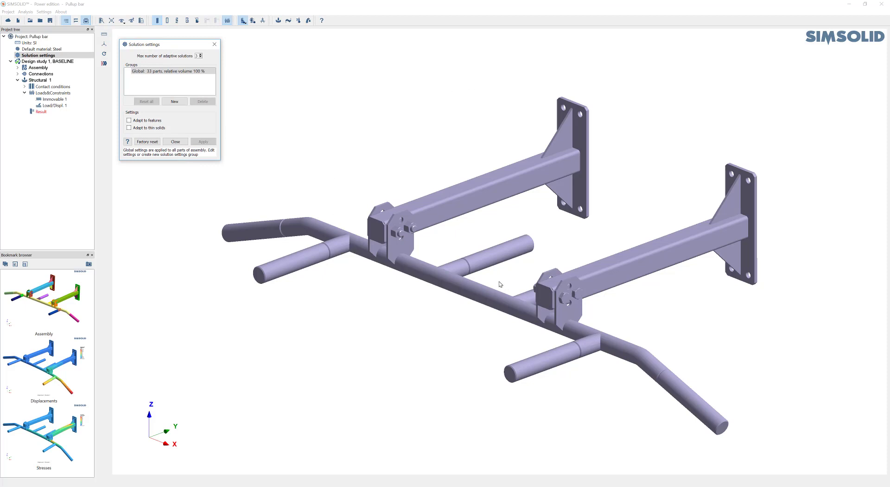
mouse_move(179, 116)
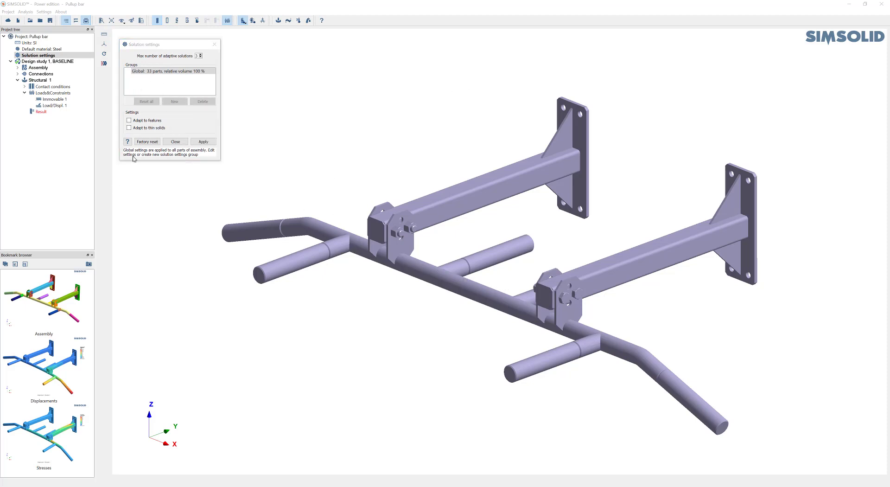
mouse_move(175, 116)
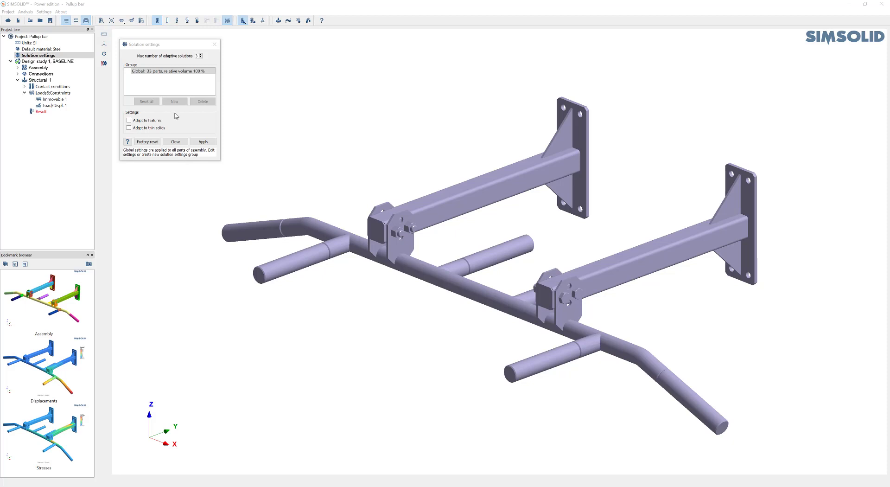
mouse_move(147, 60)
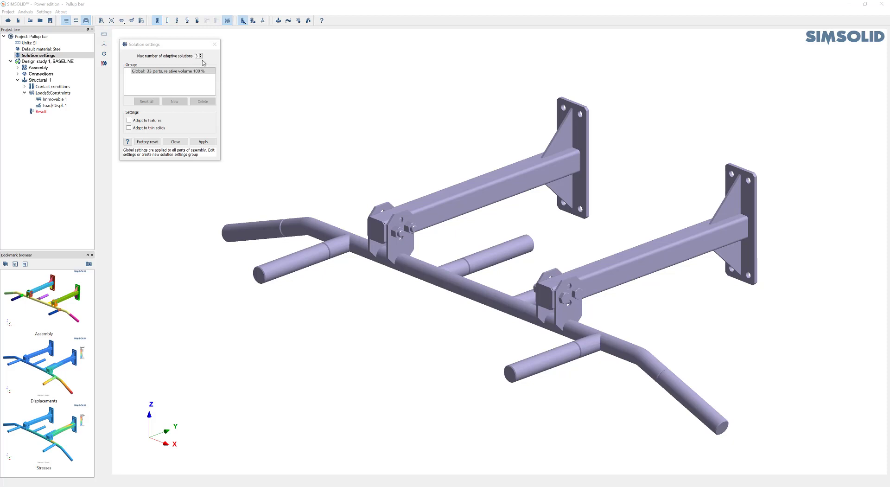
mouse_move(194, 65)
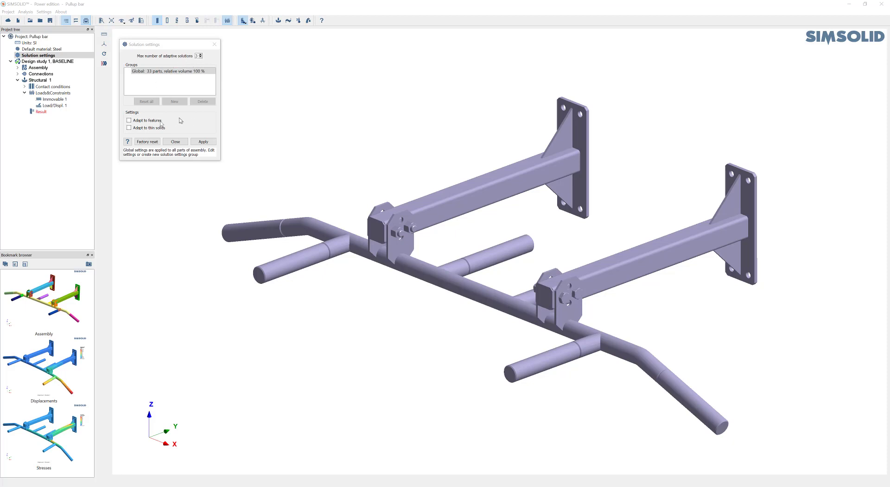
click(129, 121)
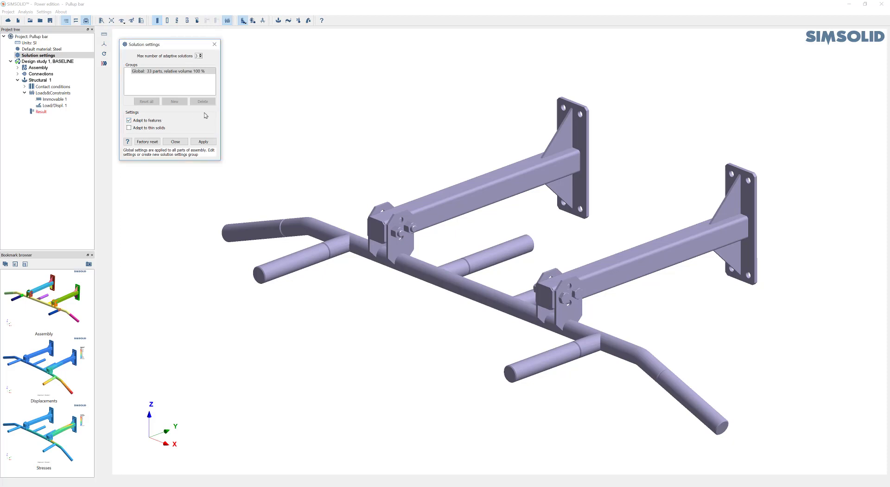
click(129, 120)
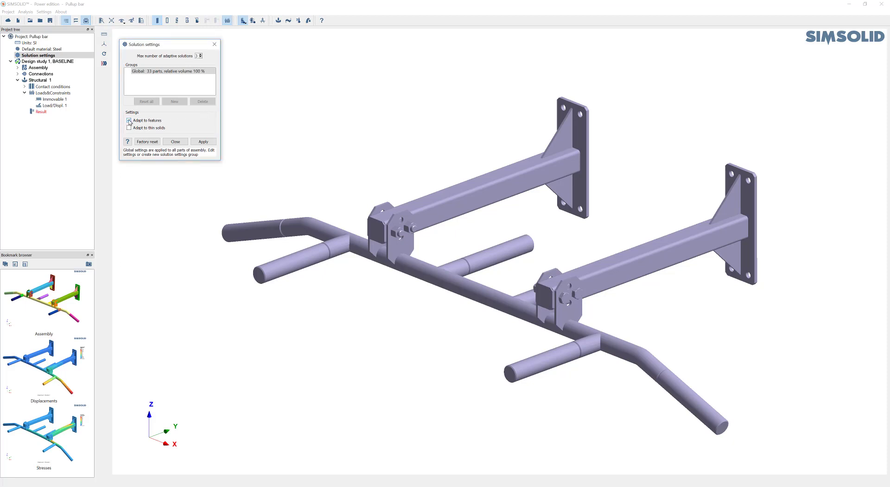
click(129, 121)
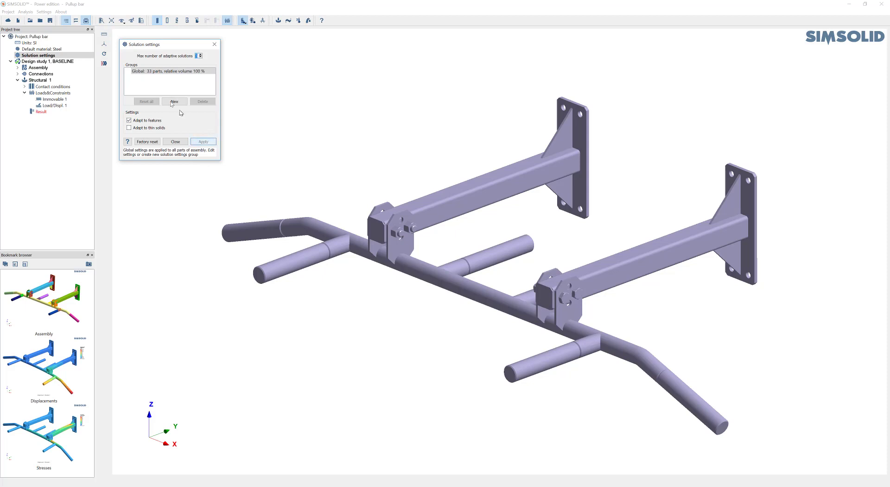
mouse_move(214, 45)
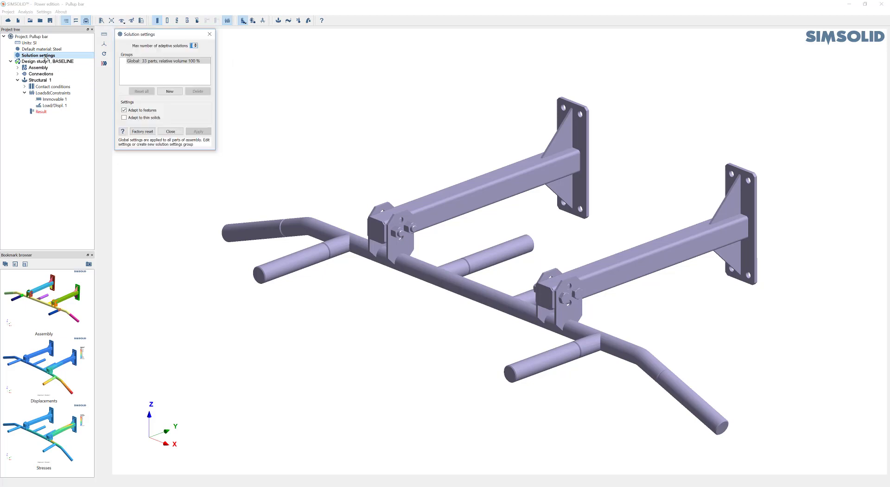
mouse_move(239, 145)
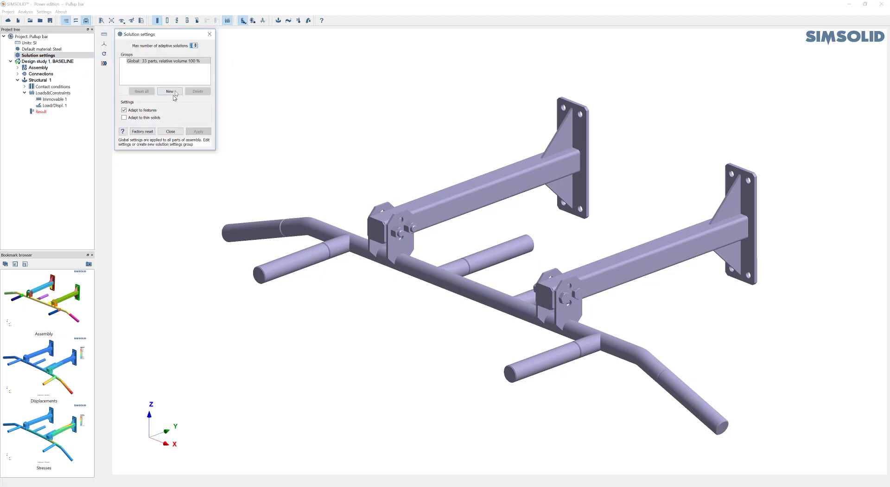
Step: Create local Group 1 with the square tube and both wall supports at increased refinement and apply it
click(169, 92)
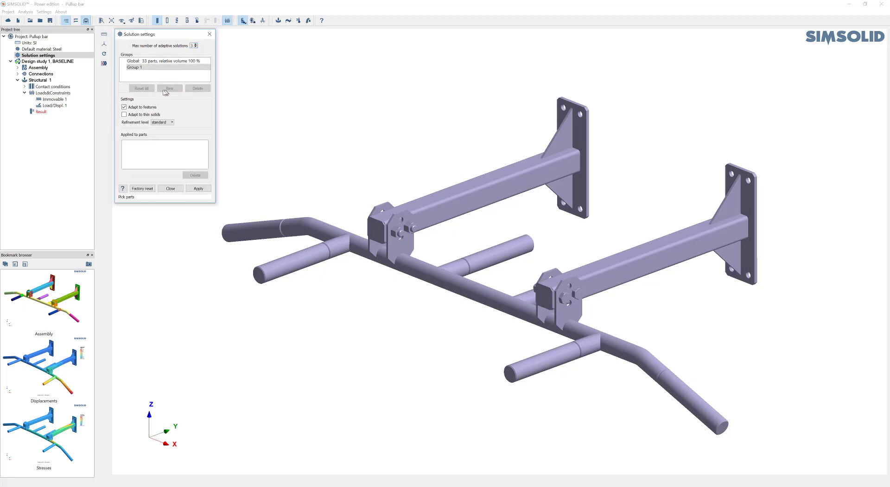
mouse_move(638, 267)
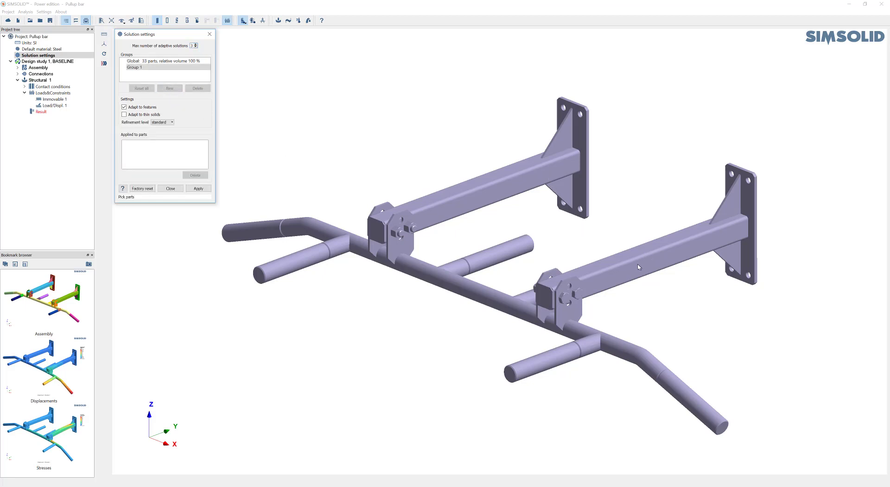
click(636, 238)
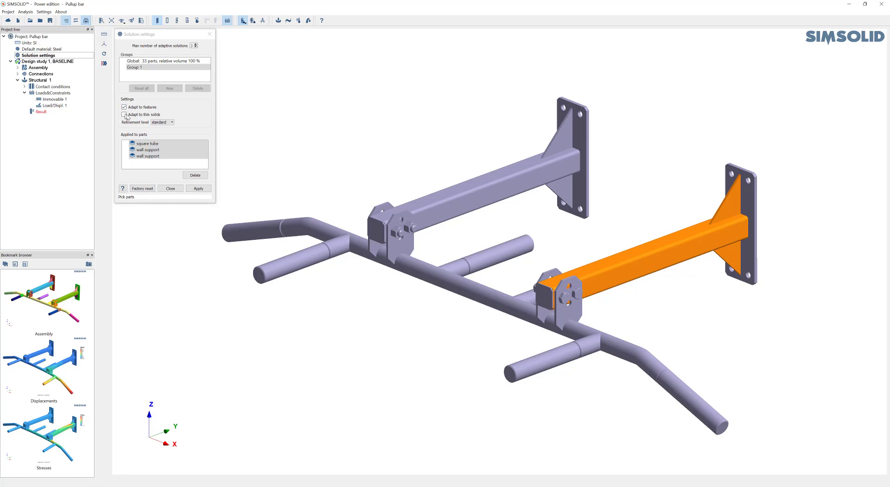
click(123, 115)
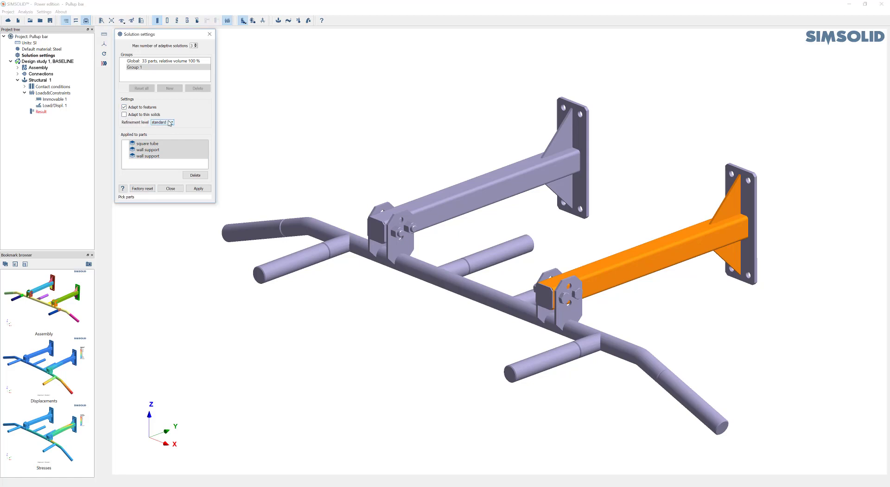
click(170, 122)
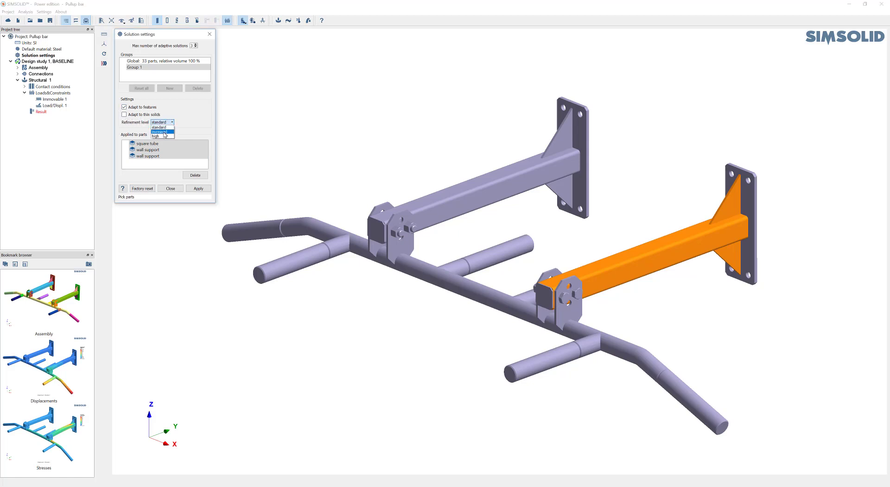
click(161, 131)
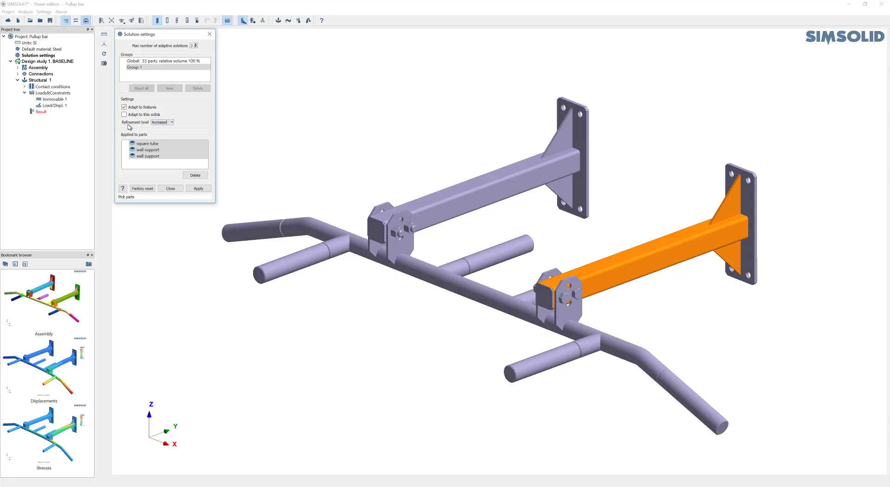
click(198, 189)
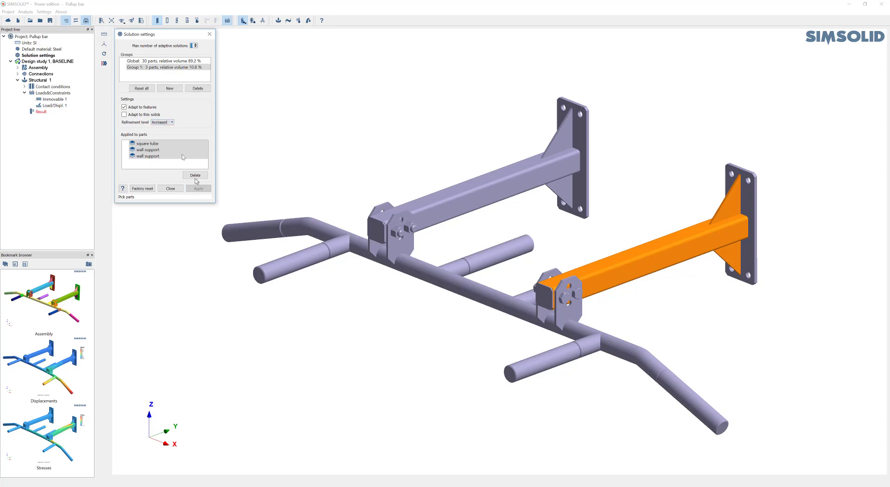
click(166, 67)
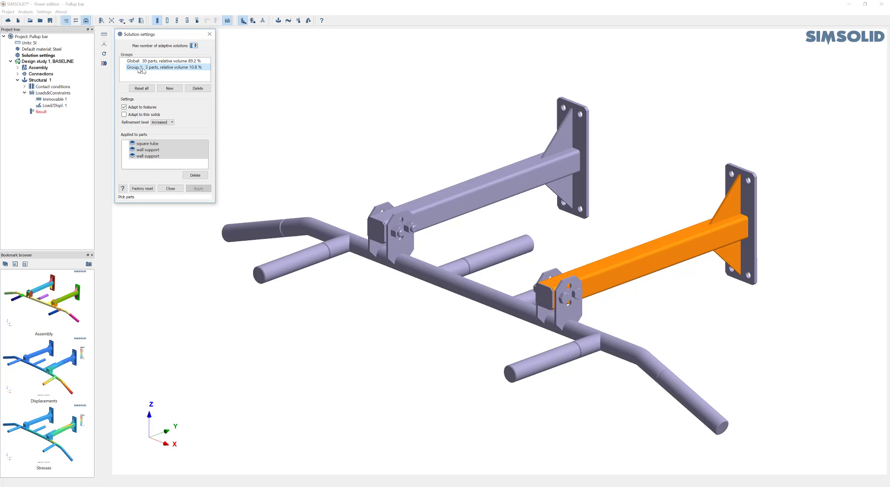
mouse_move(180, 68)
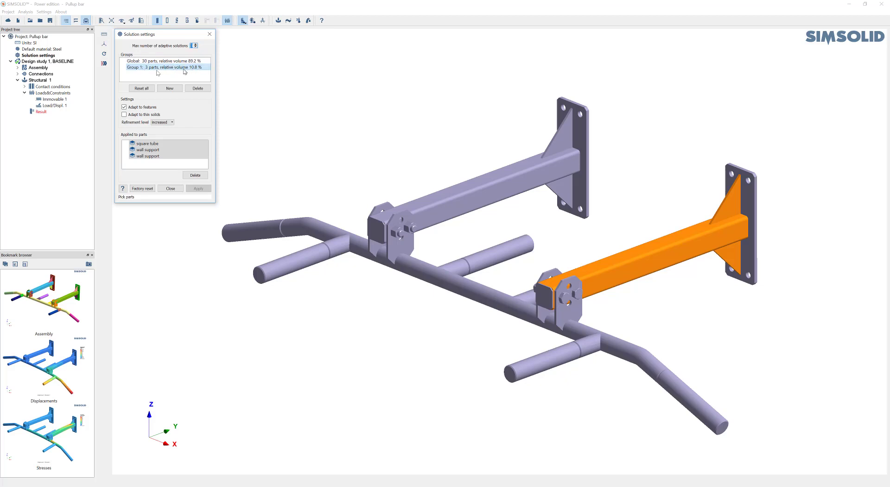
mouse_move(211, 97)
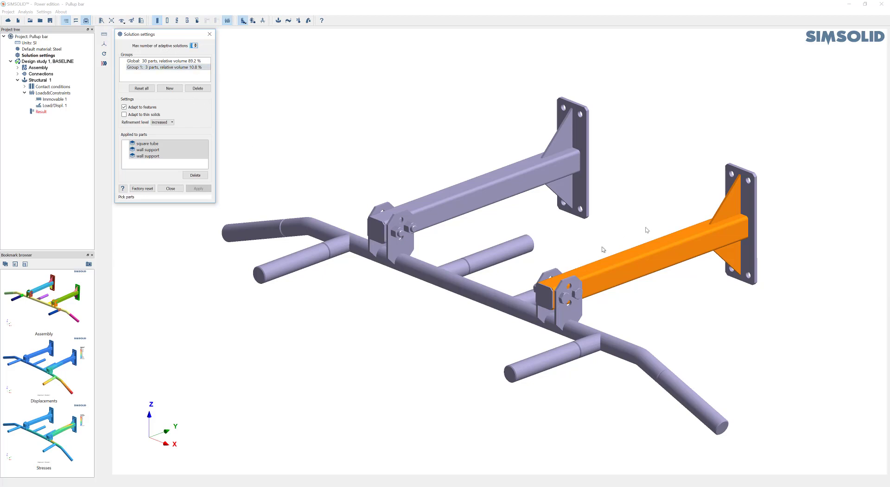
mouse_move(669, 302)
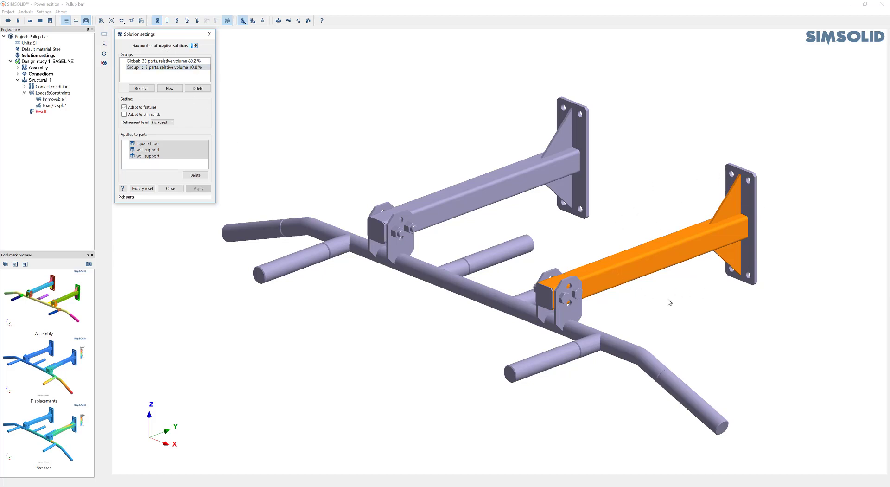
mouse_move(612, 278)
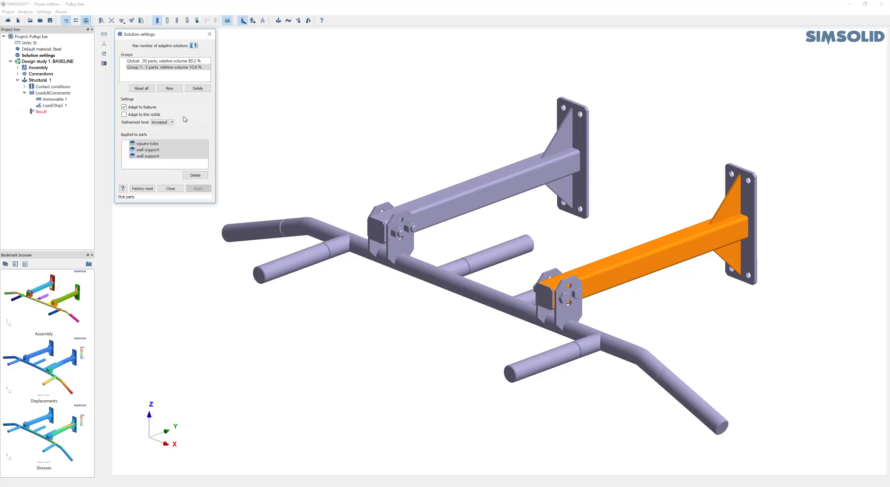
mouse_move(161, 103)
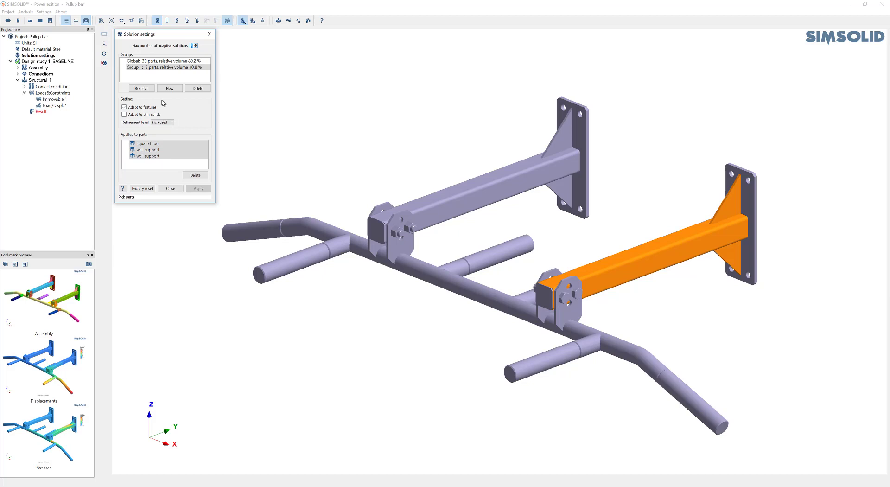
mouse_move(179, 100)
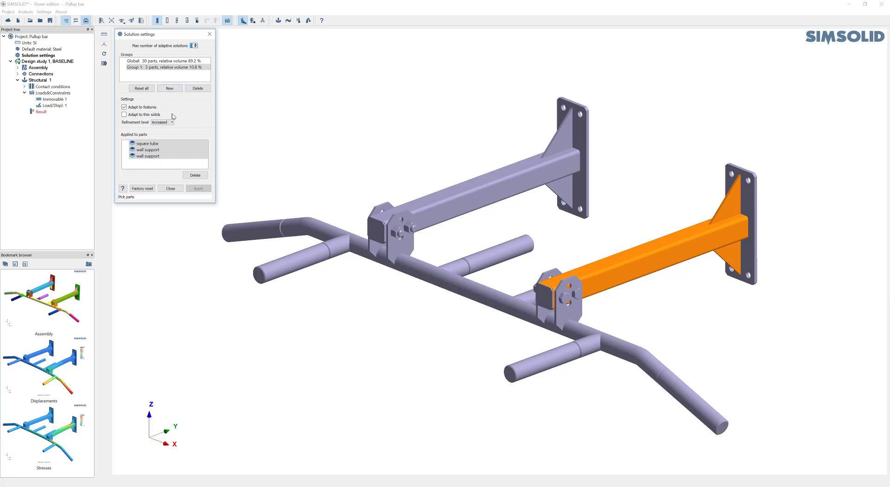
Step: Create a second local group holding the bracket at high refinement and apply it
click(168, 88)
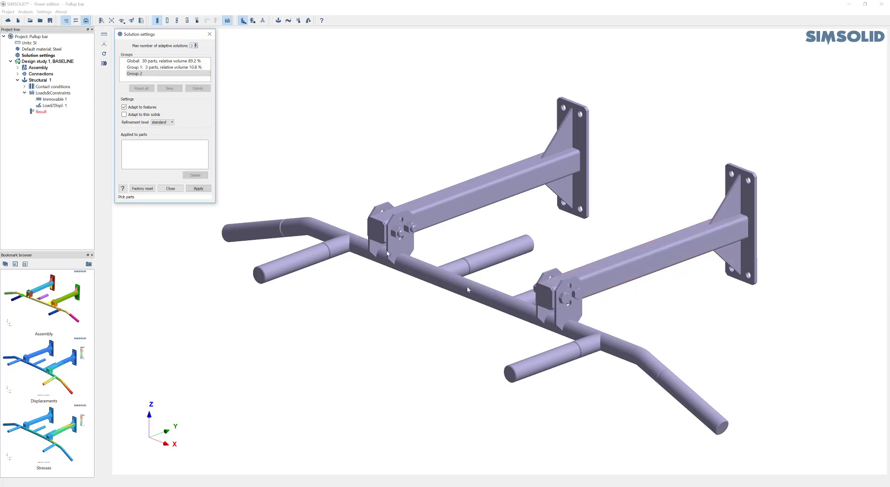
click(565, 298)
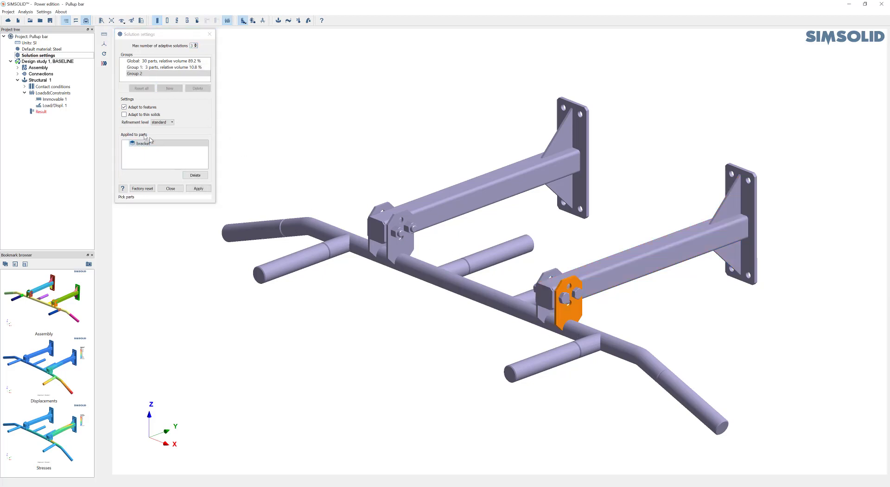
click(172, 122)
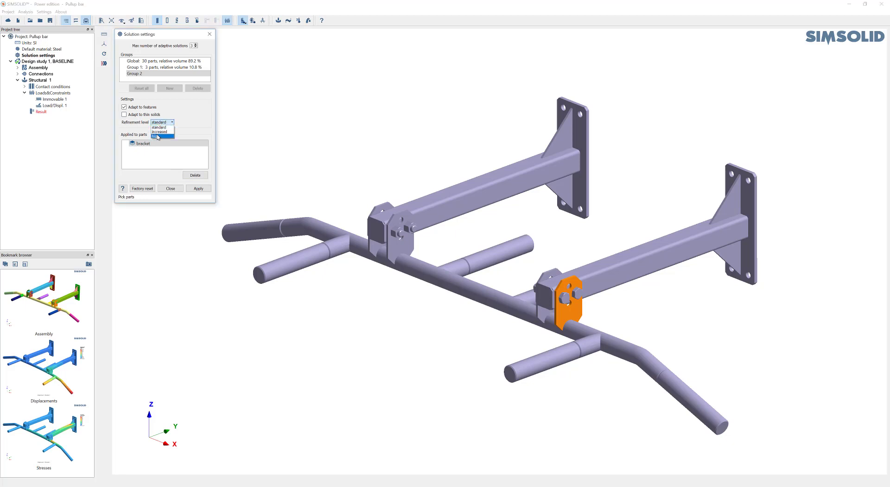
click(158, 135)
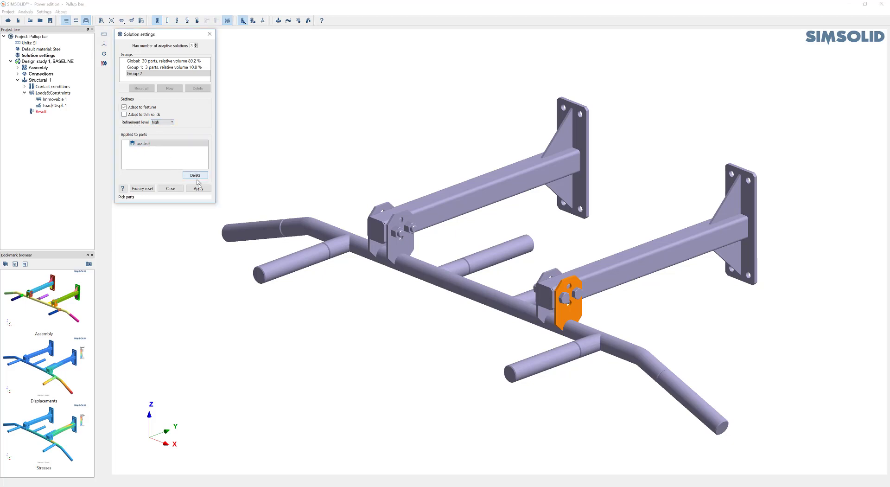
click(198, 189)
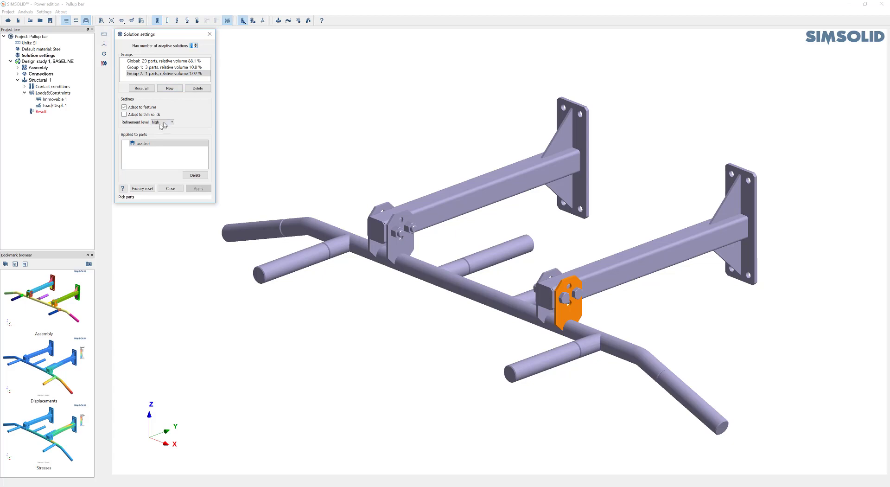
mouse_move(176, 100)
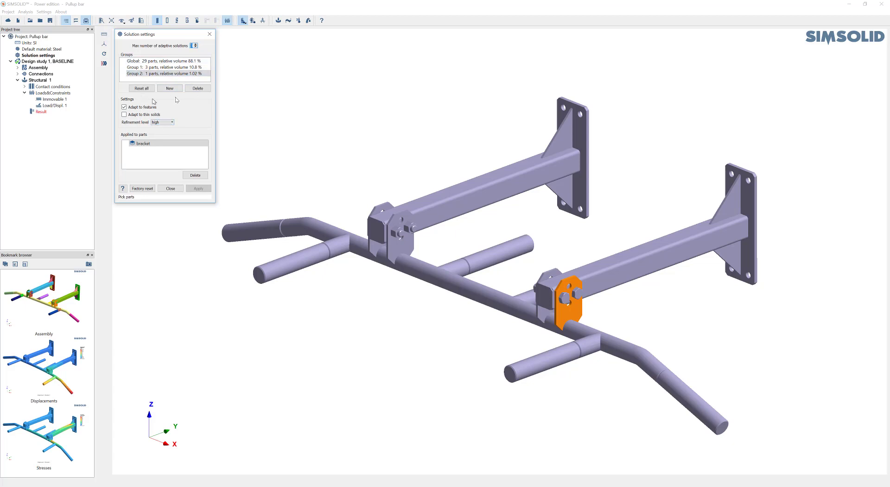
click(165, 74)
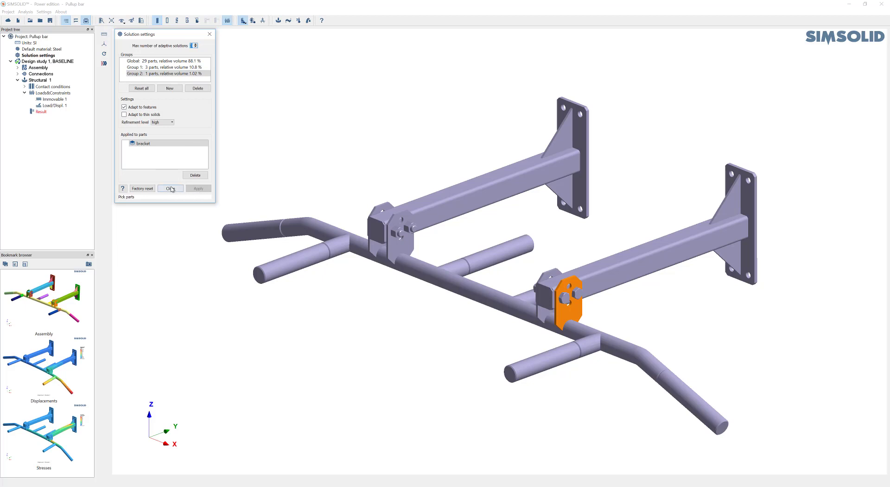
click(168, 69)
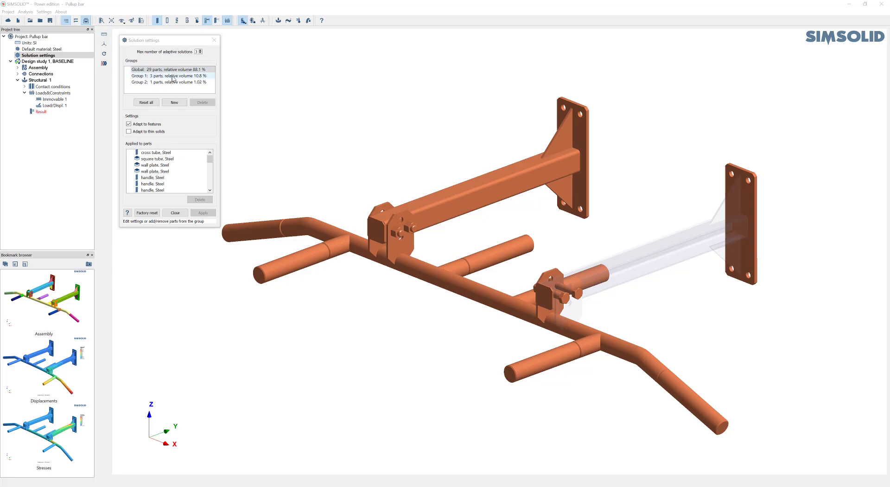
click(168, 69)
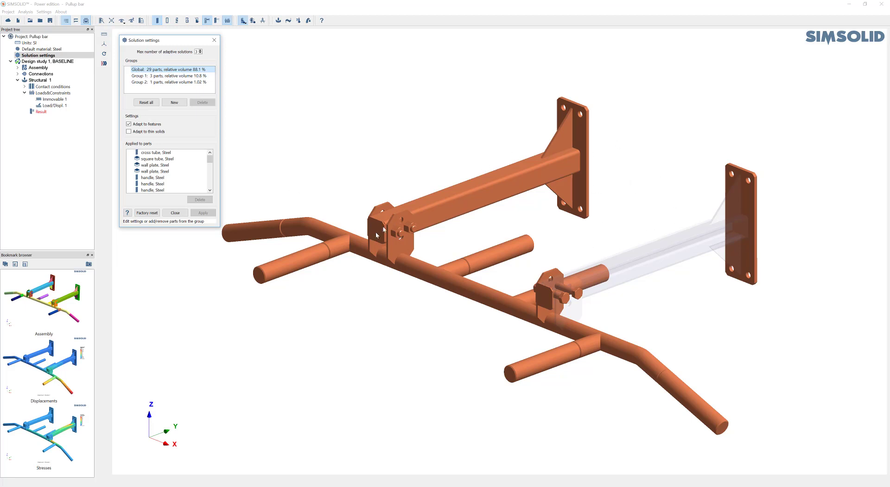
mouse_move(206, 123)
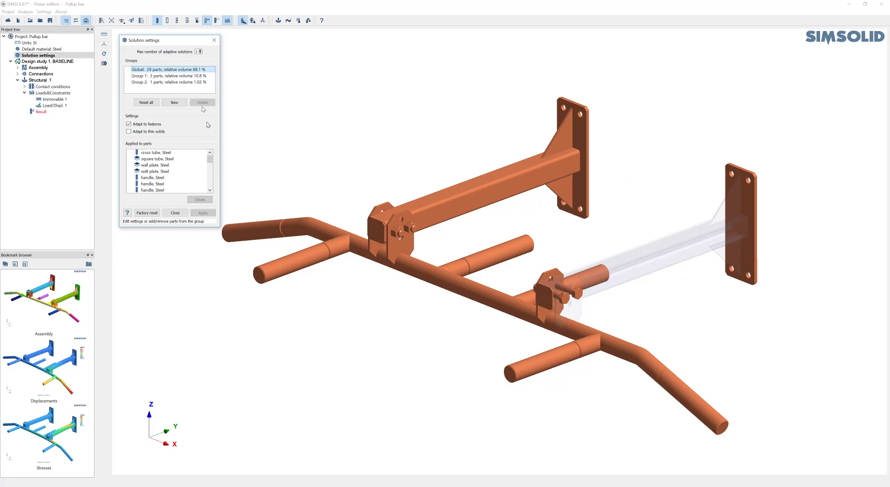
click(168, 73)
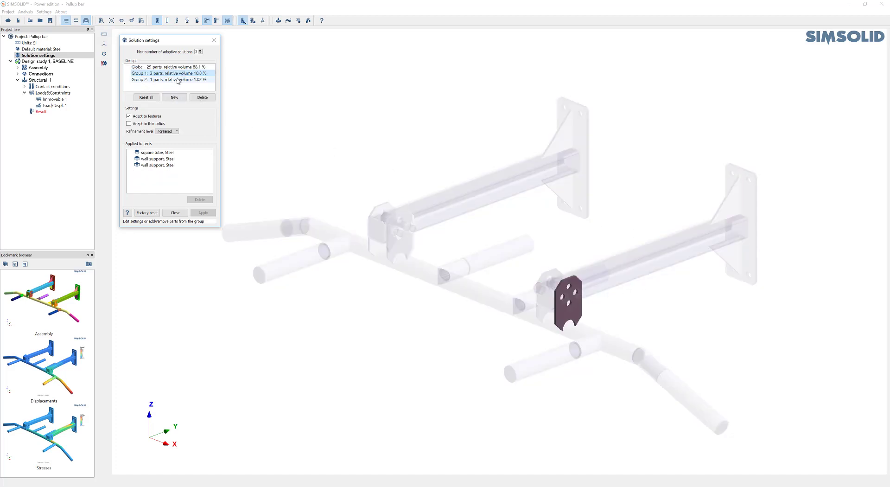
click(171, 79)
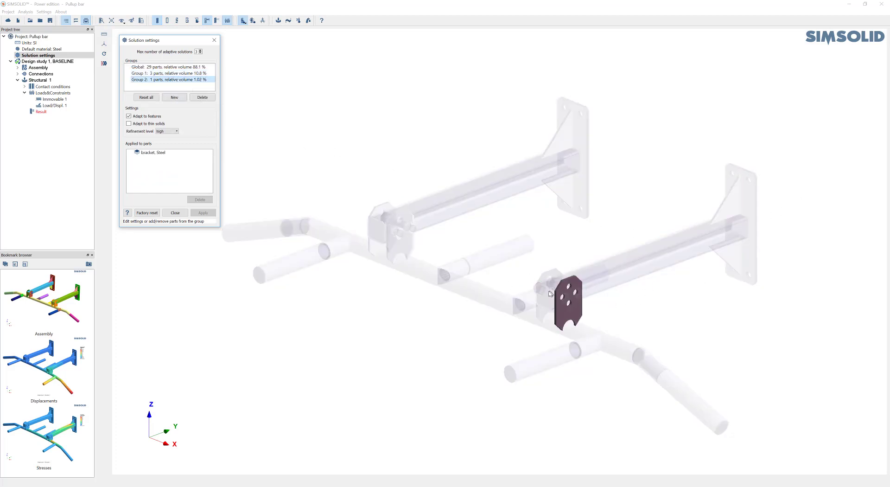
click(169, 73)
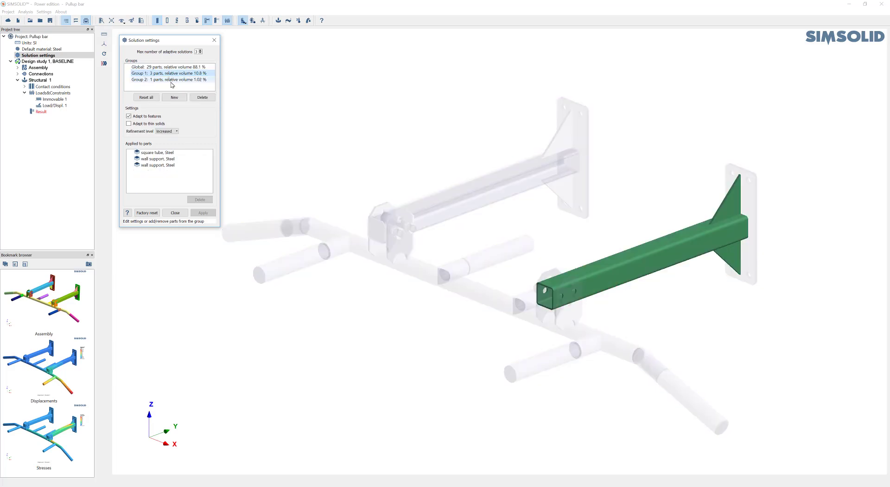
click(169, 78)
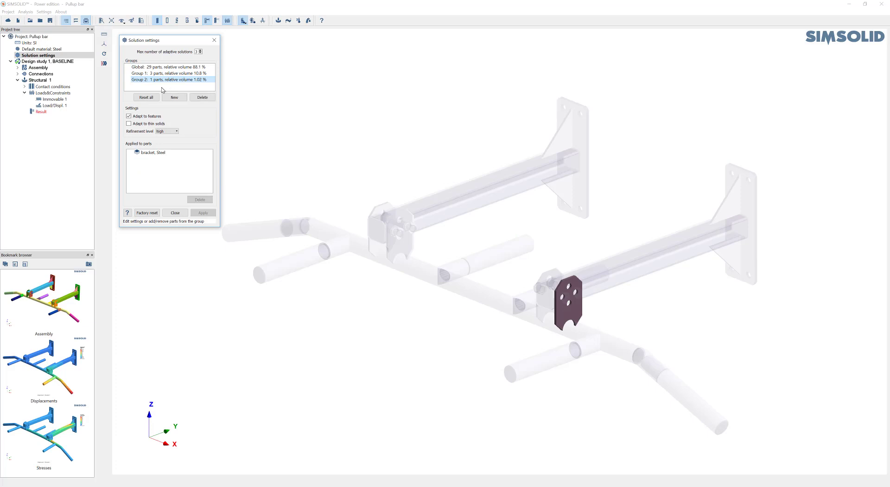
mouse_move(145, 97)
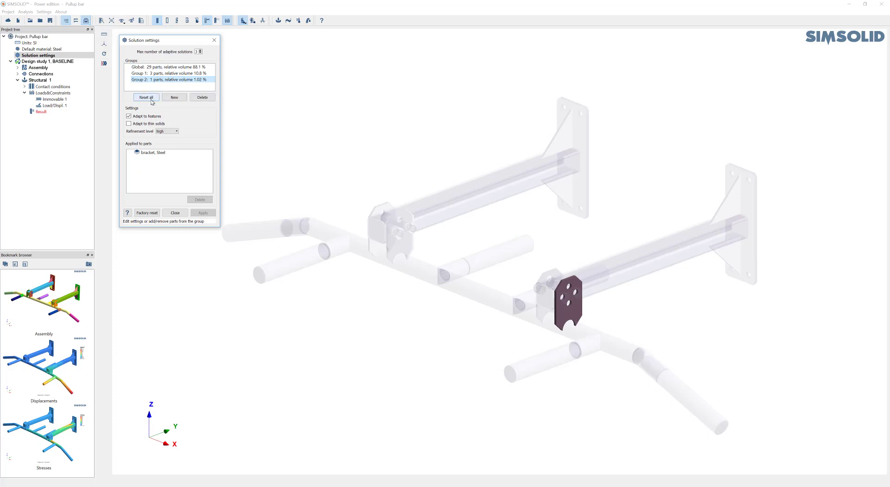
Step: Reset all local groups so only Global covers all 33 parts at 100% volume
click(145, 96)
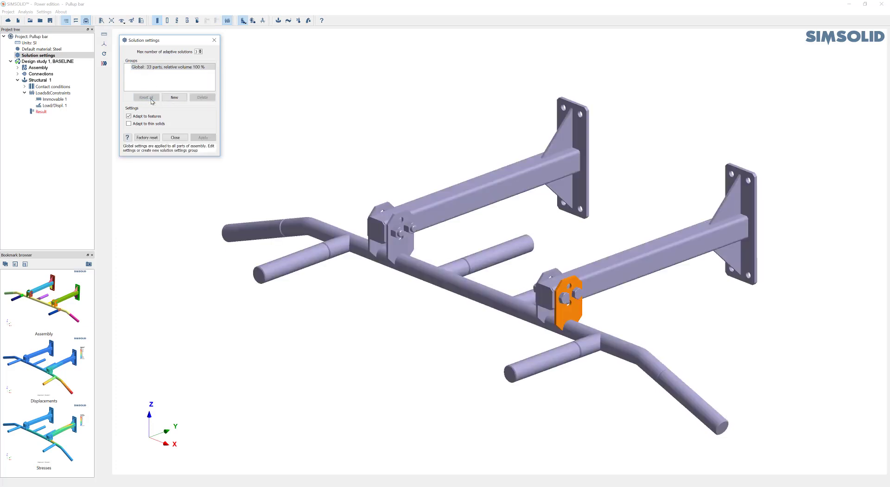
mouse_move(201, 119)
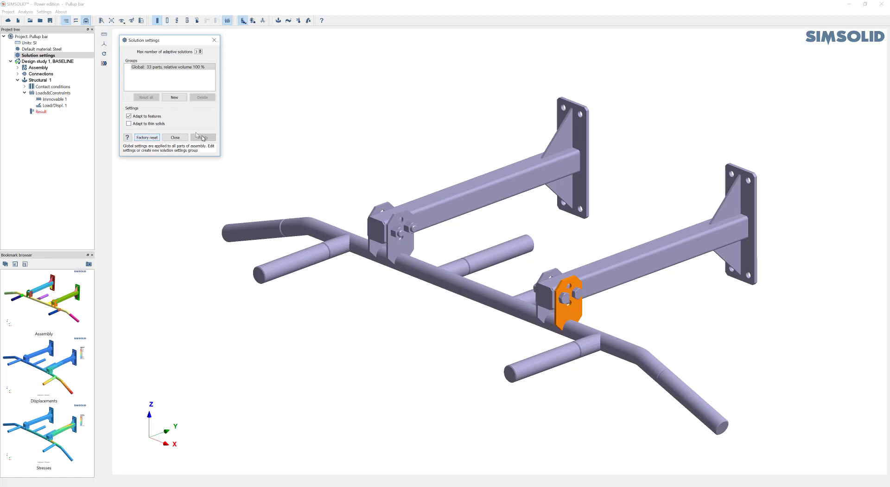
mouse_move(146, 137)
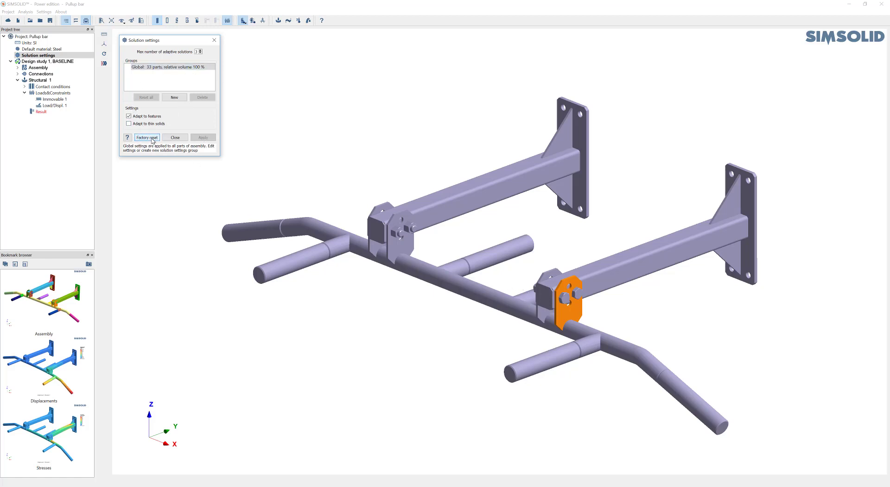
mouse_move(196, 128)
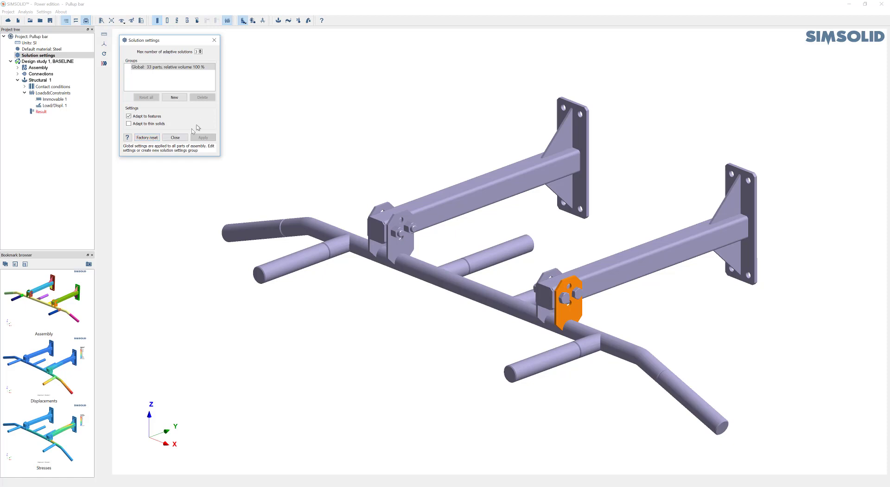
mouse_move(224, 61)
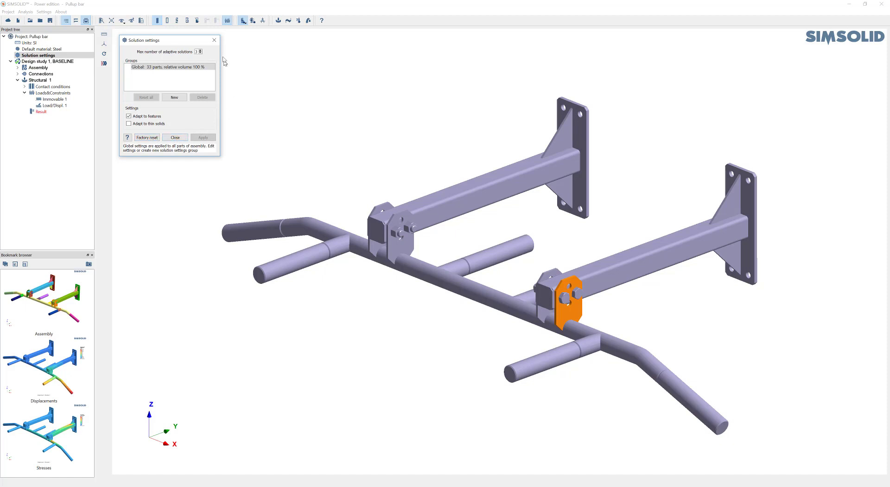